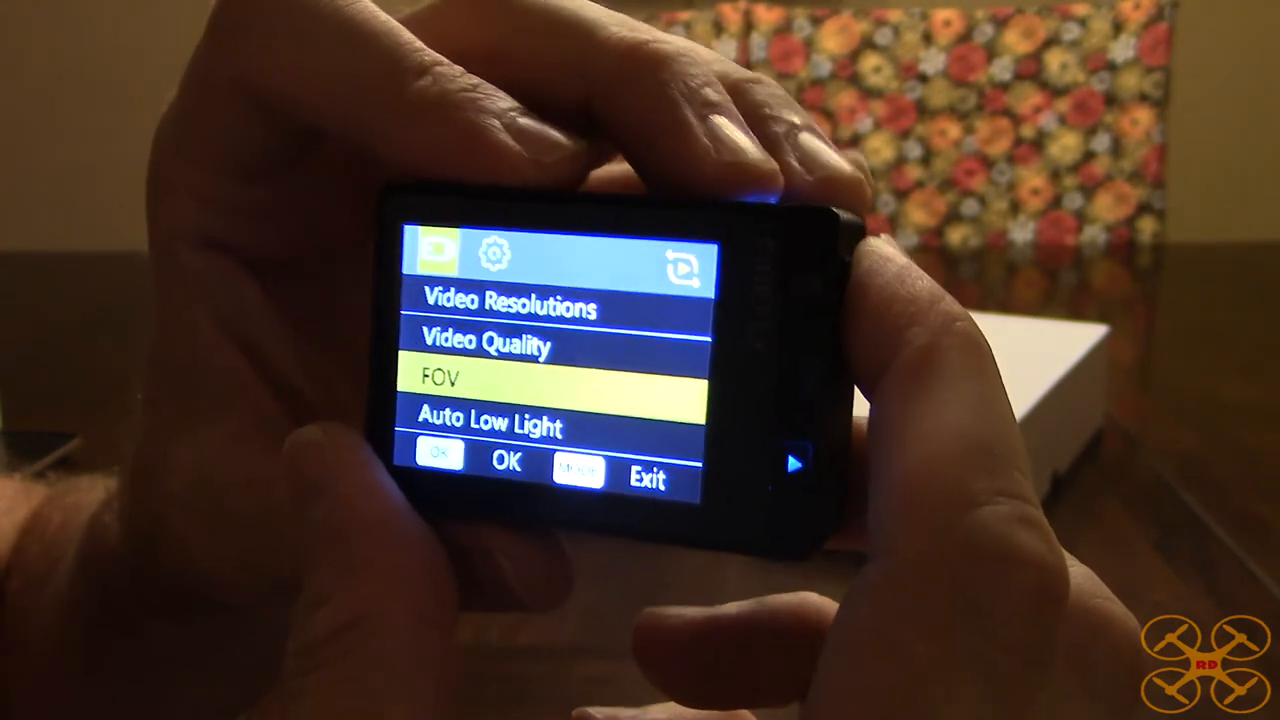
Step: Join the FireFly_8S_912820a camera Wi-Fi network from Android Wi-Fi settings
click(505, 463)
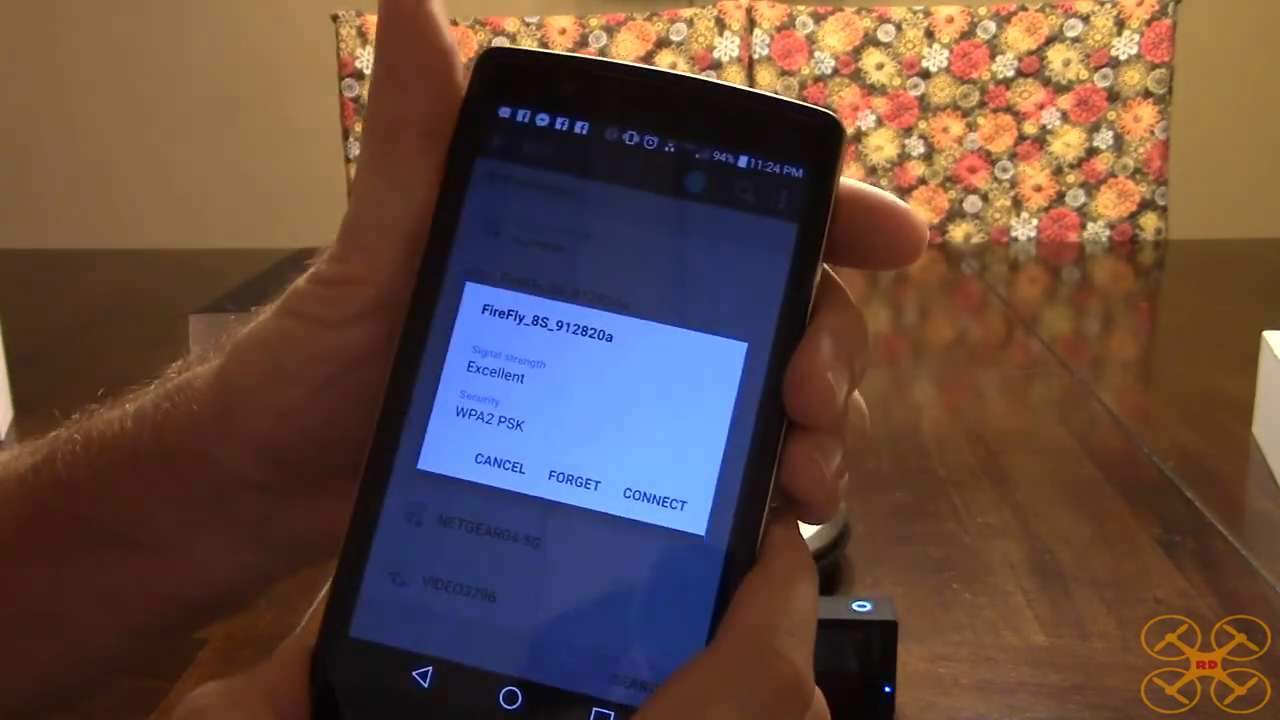
click(655, 503)
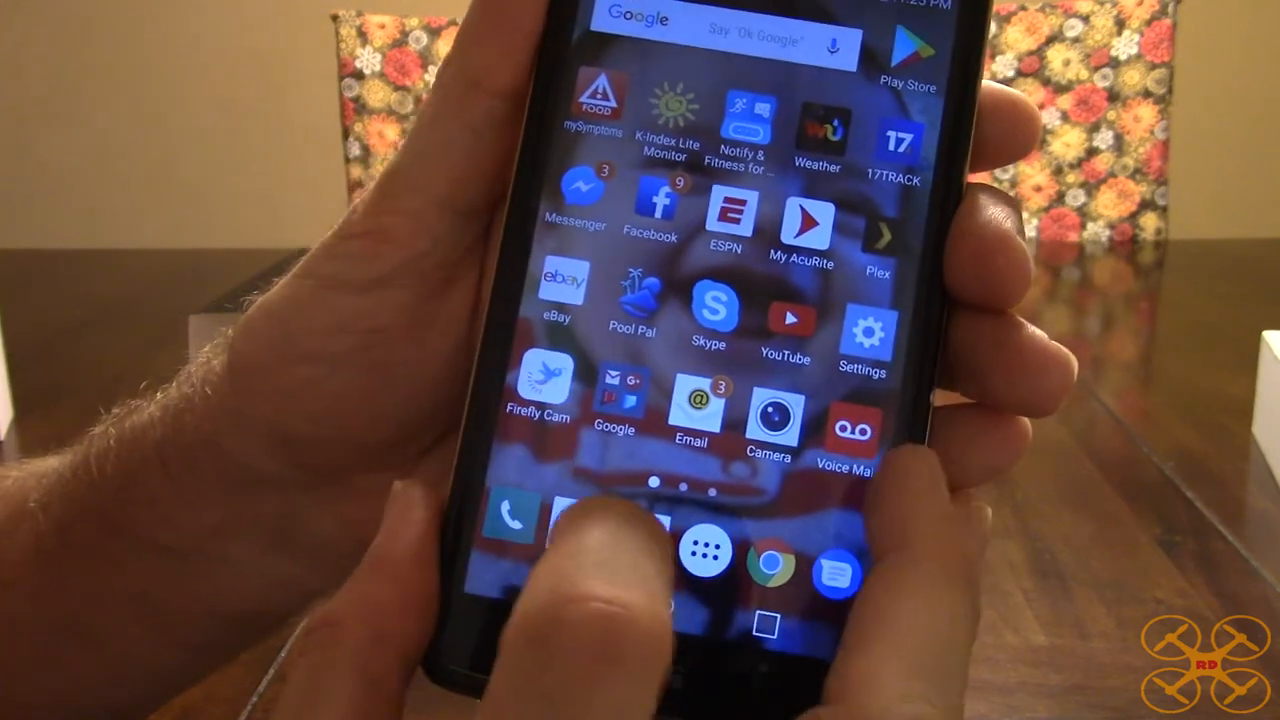
click(540, 388)
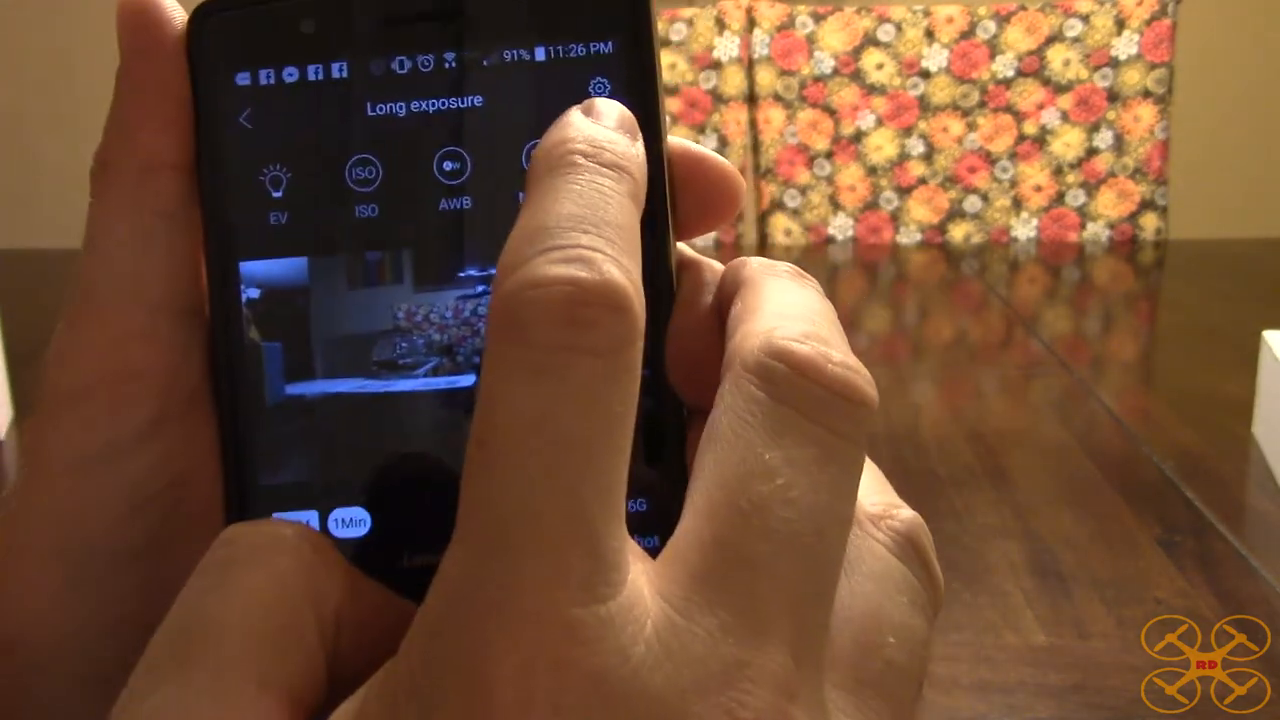
click(598, 89)
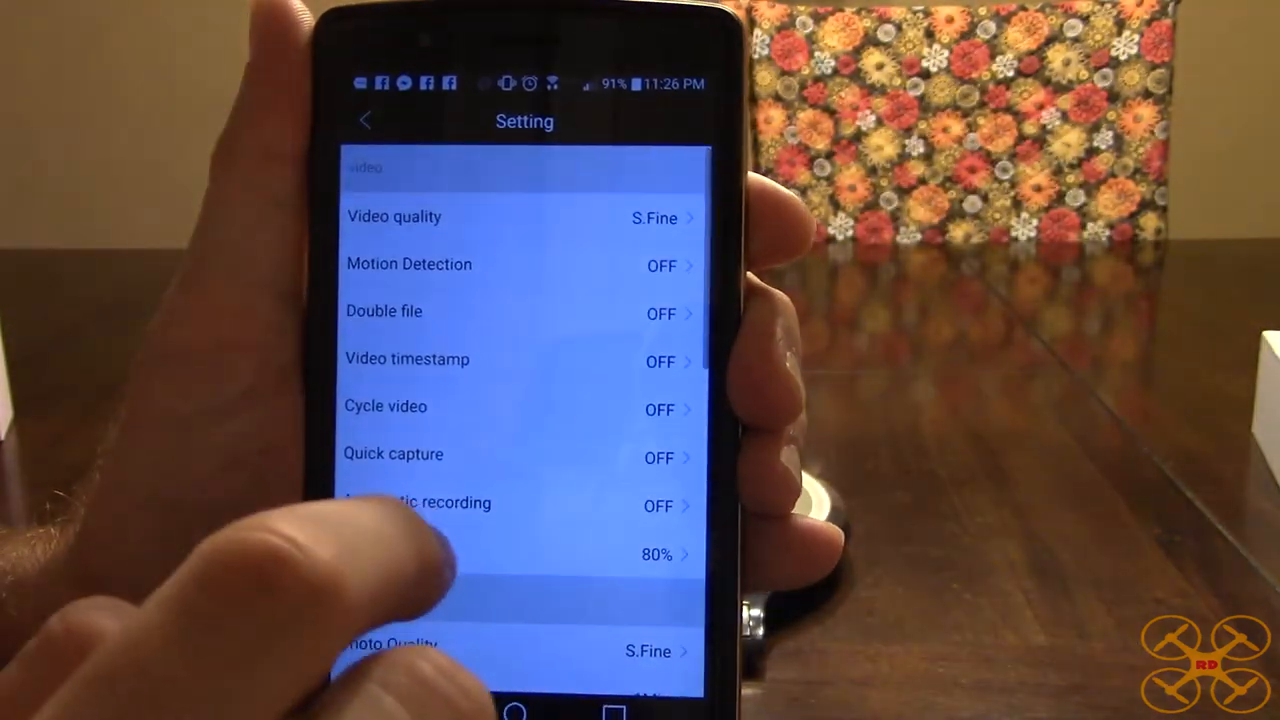
scroll(down, 3)
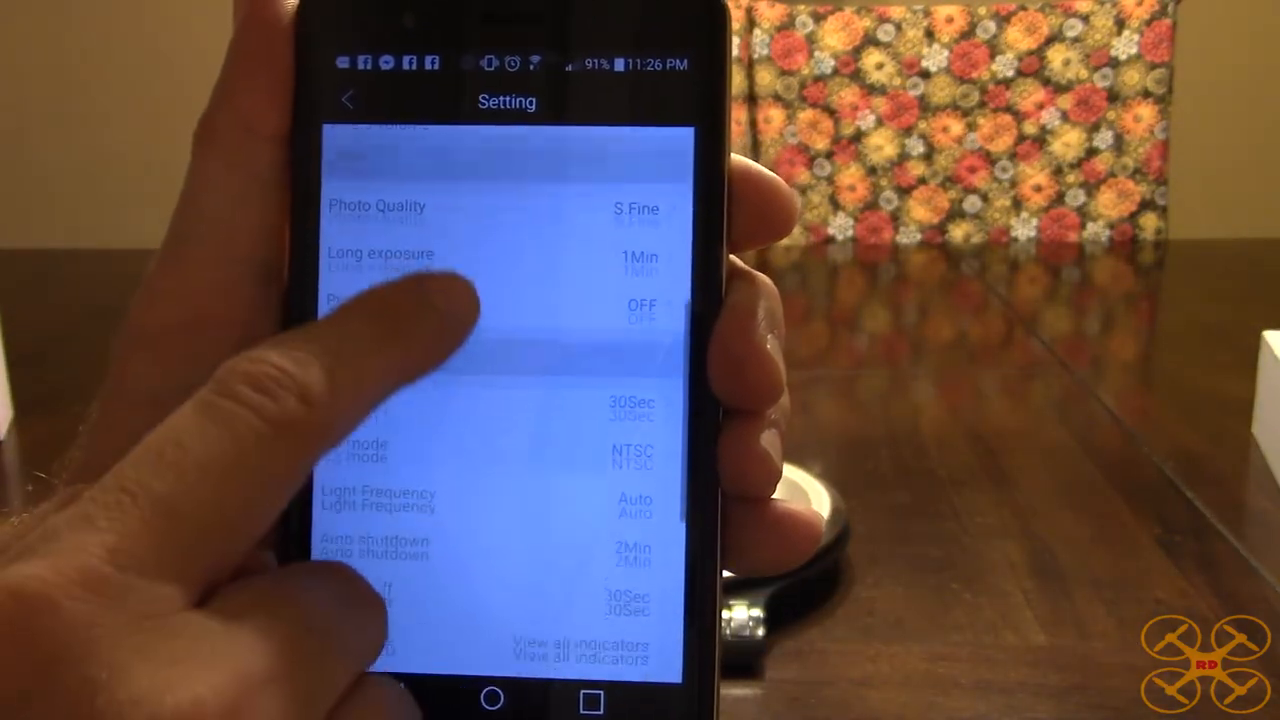
scroll(down, 3)
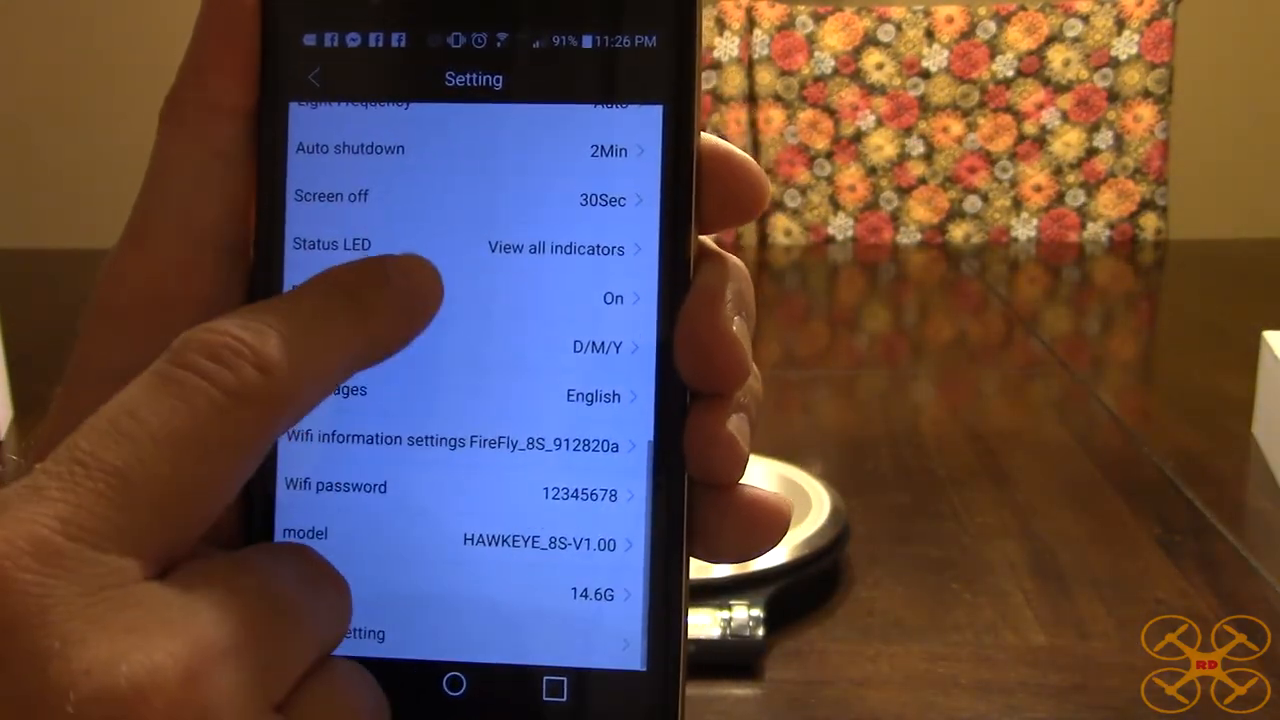